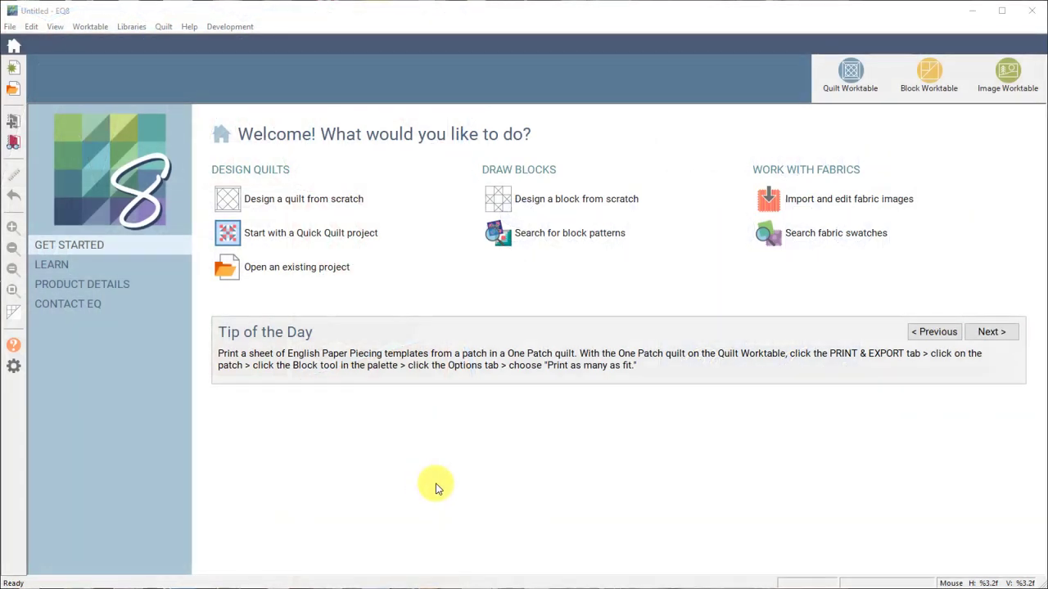
pyautogui.moveTo(297, 267)
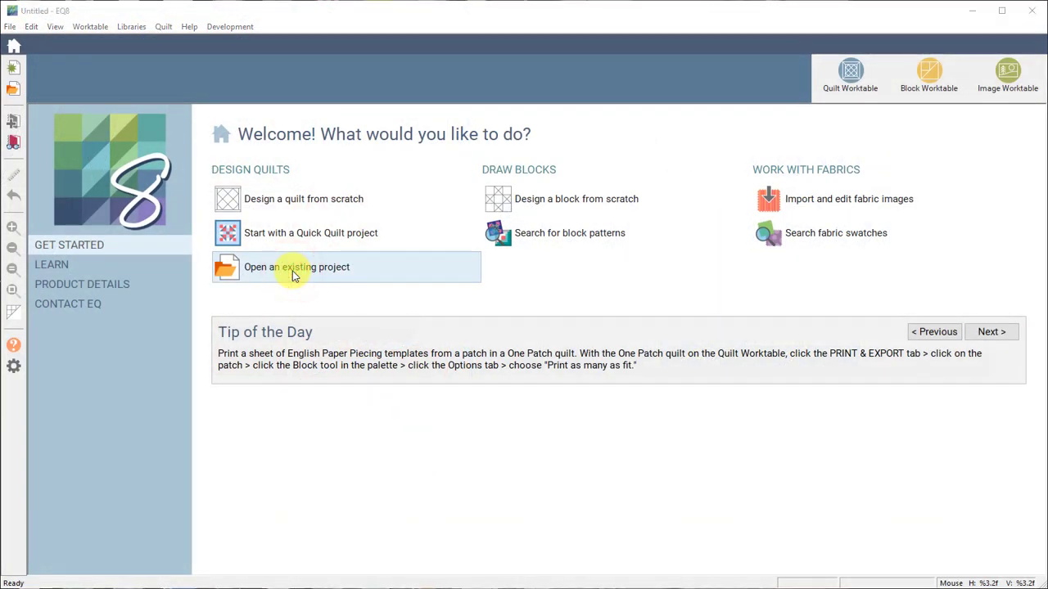
# Open the existing project DJ-My Dear Jane Quilt.PJ8 from the Existing EQ8 Projects list
pyautogui.click(297, 267)
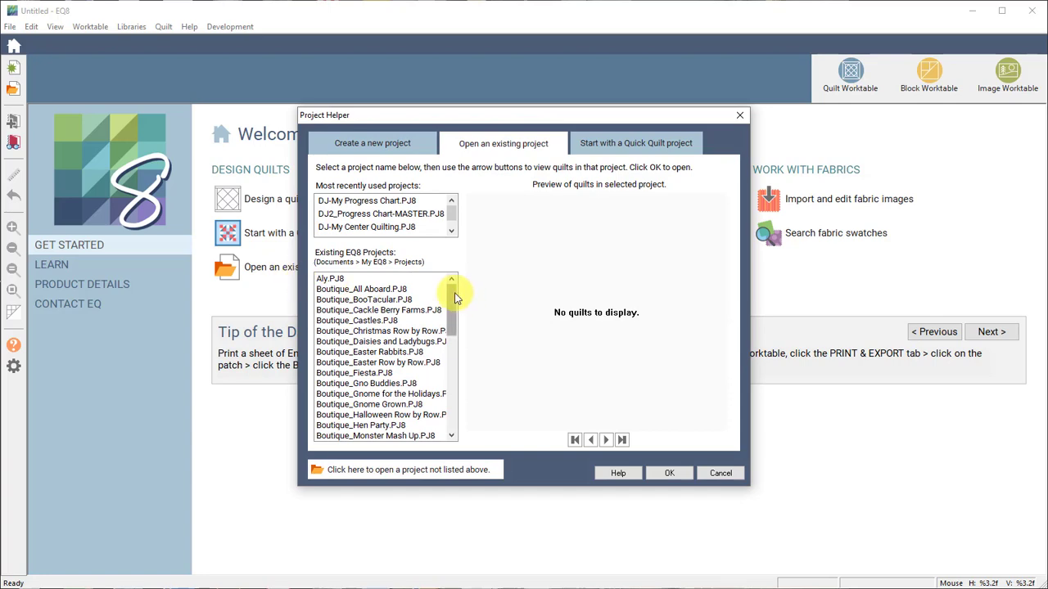
pyautogui.scroll(-3)
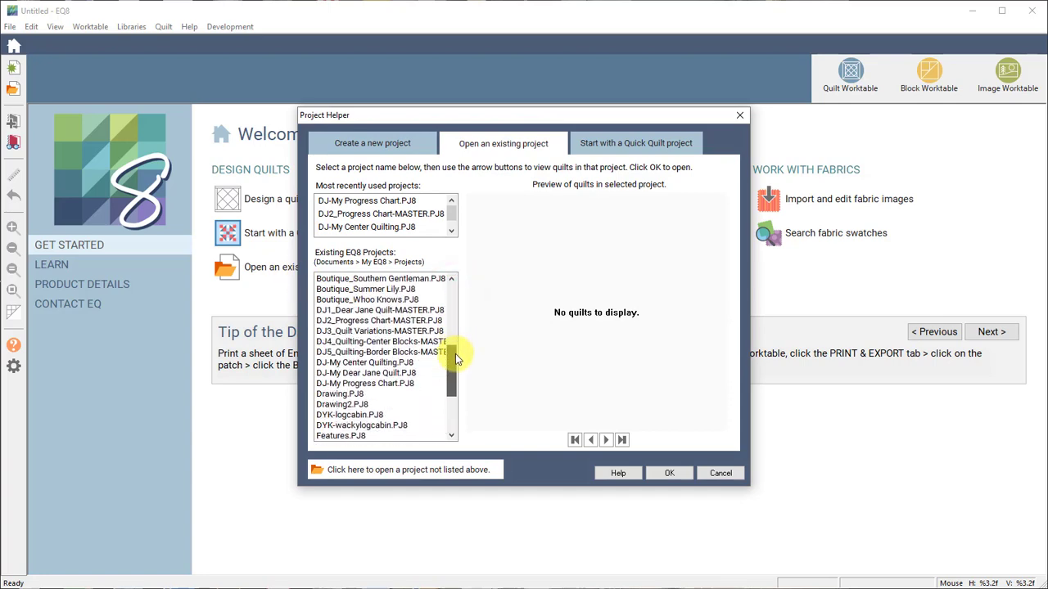
pyautogui.click(379, 310)
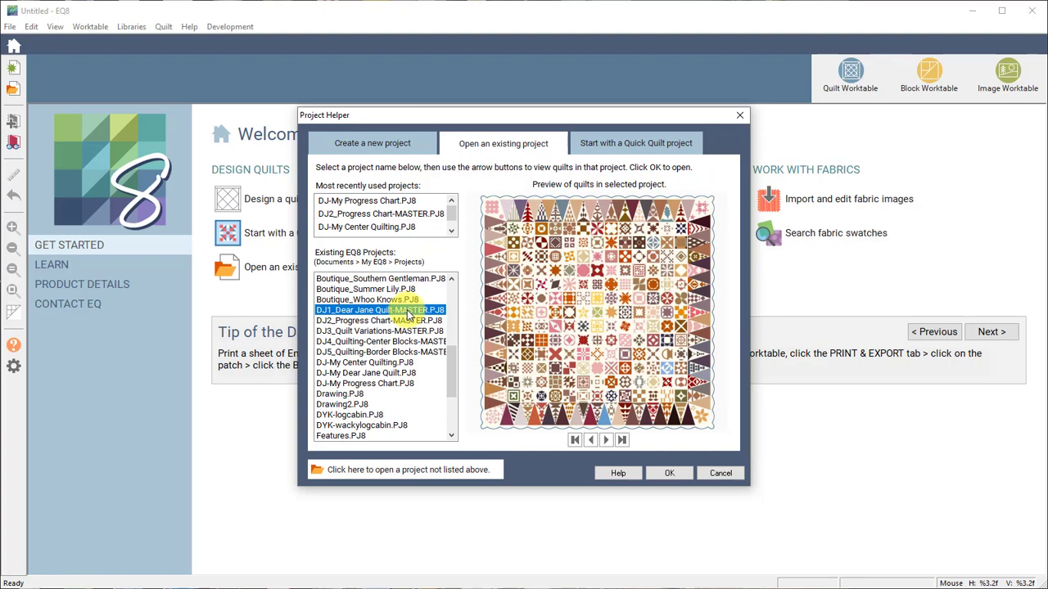
pyautogui.moveTo(366, 372)
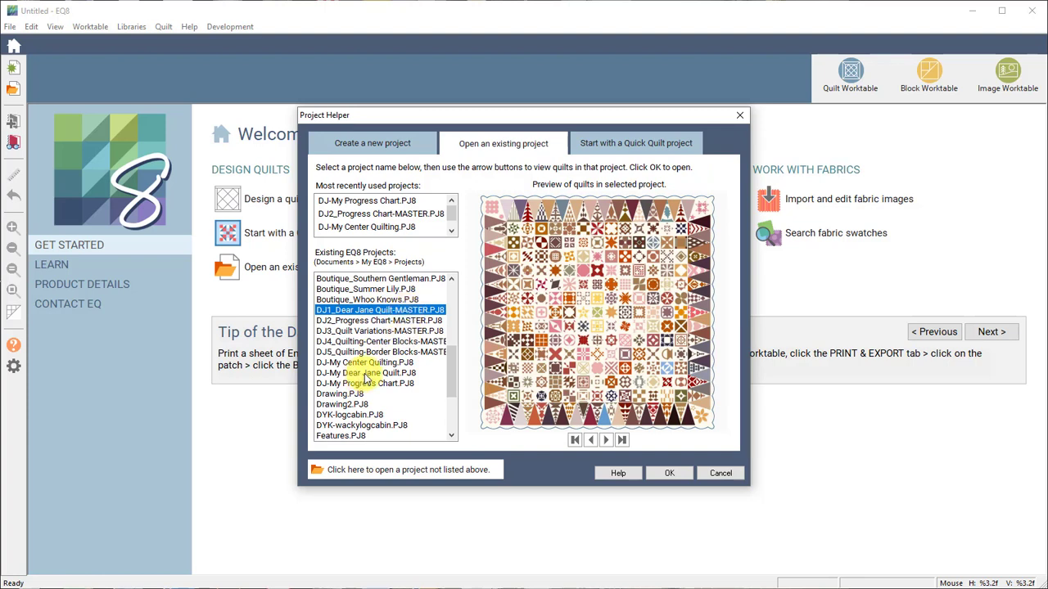
pyautogui.click(365, 373)
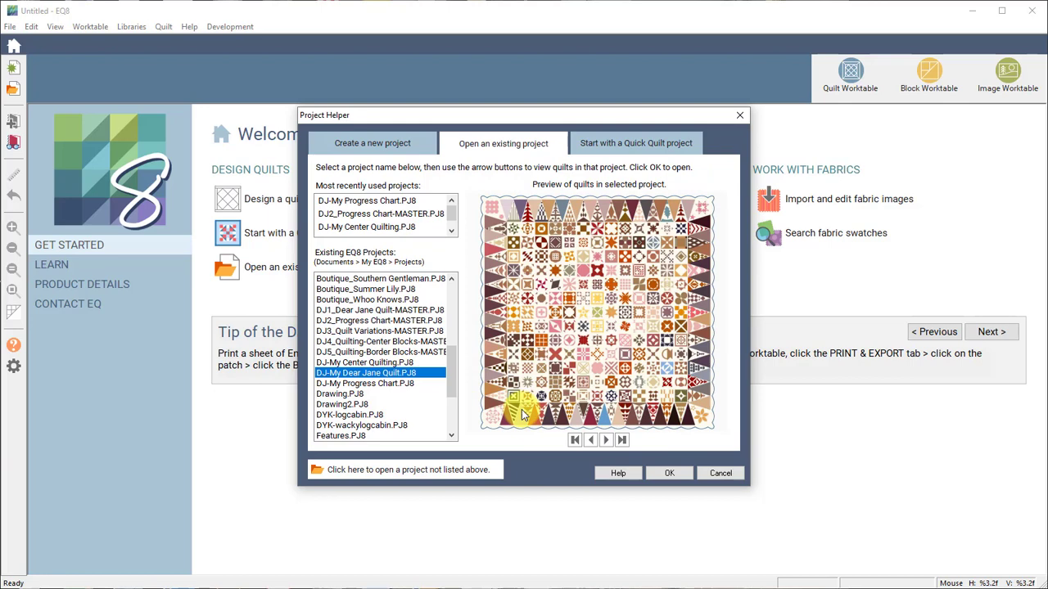
pyautogui.click(719, 474)
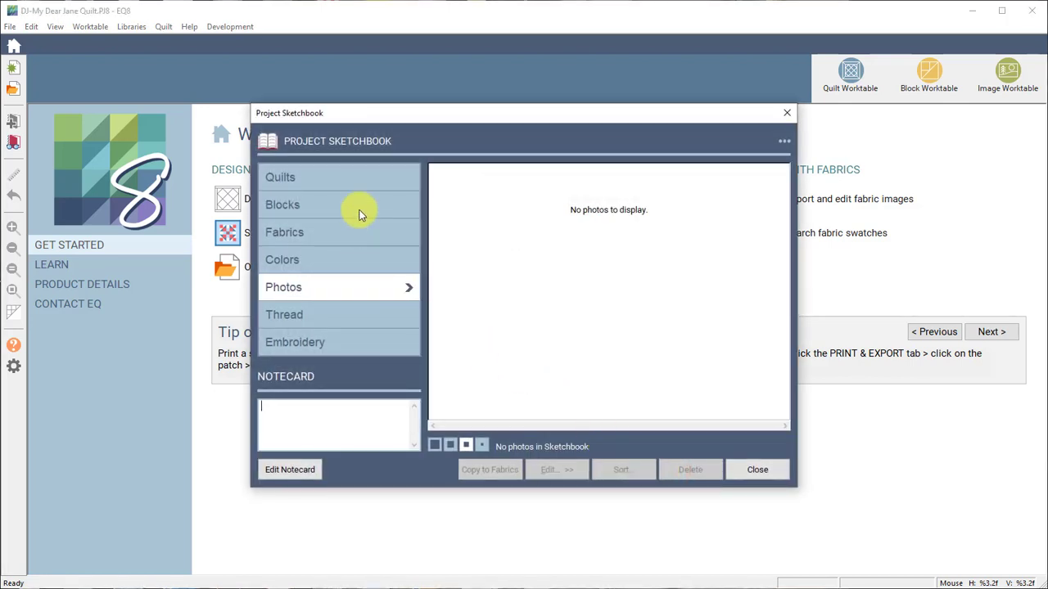
# From the Project Sketchbook's Quilts, edit Classic Dear Jane Quilt onto the quilt worktable
pyautogui.click(280, 177)
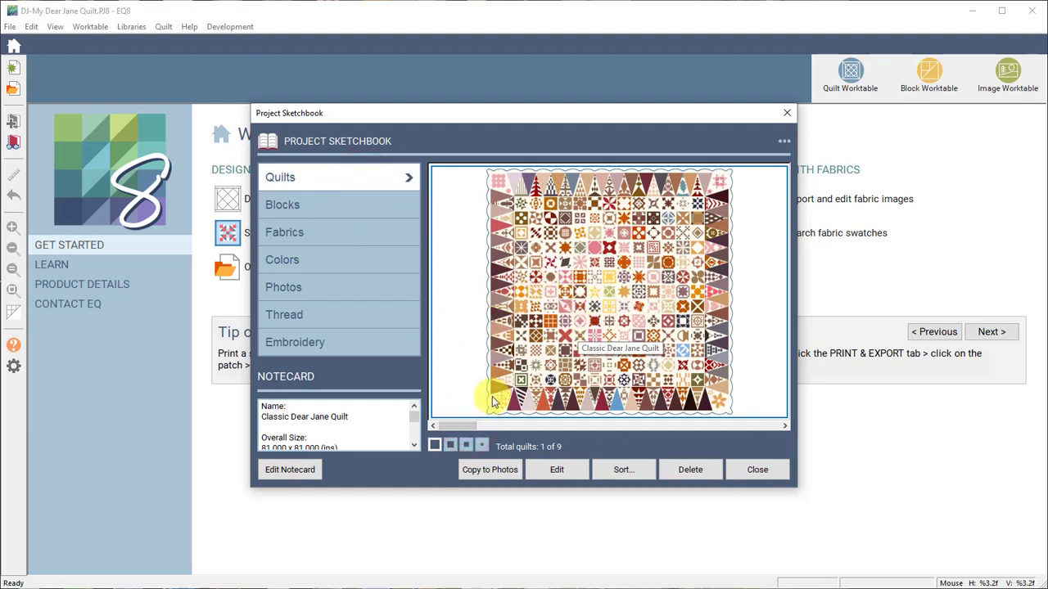
pyautogui.moveTo(471, 425); pyautogui.dragTo(626, 426)
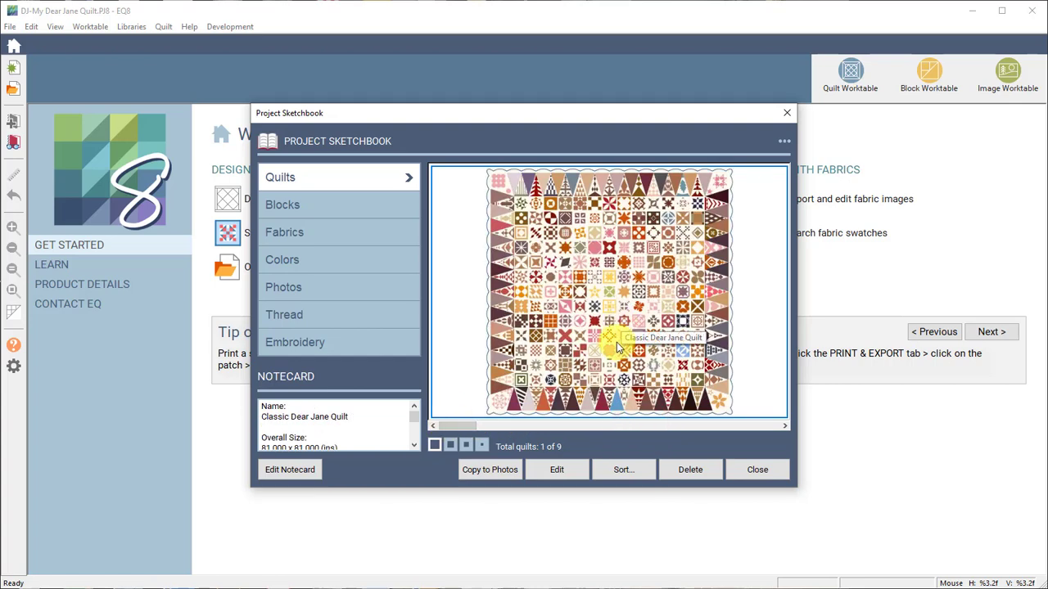
pyautogui.moveTo(556, 469)
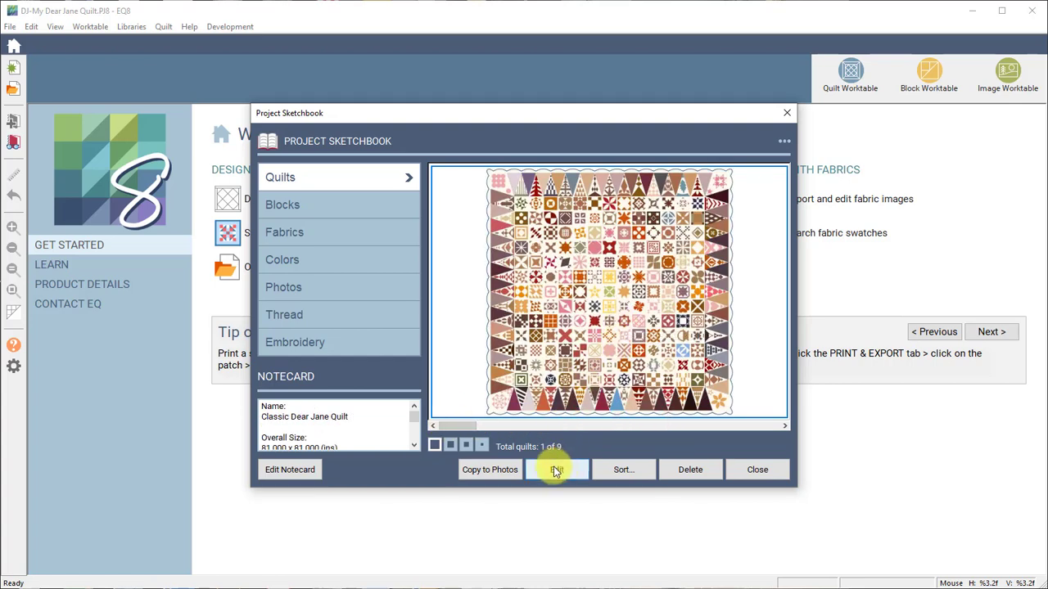
pyautogui.click(557, 469)
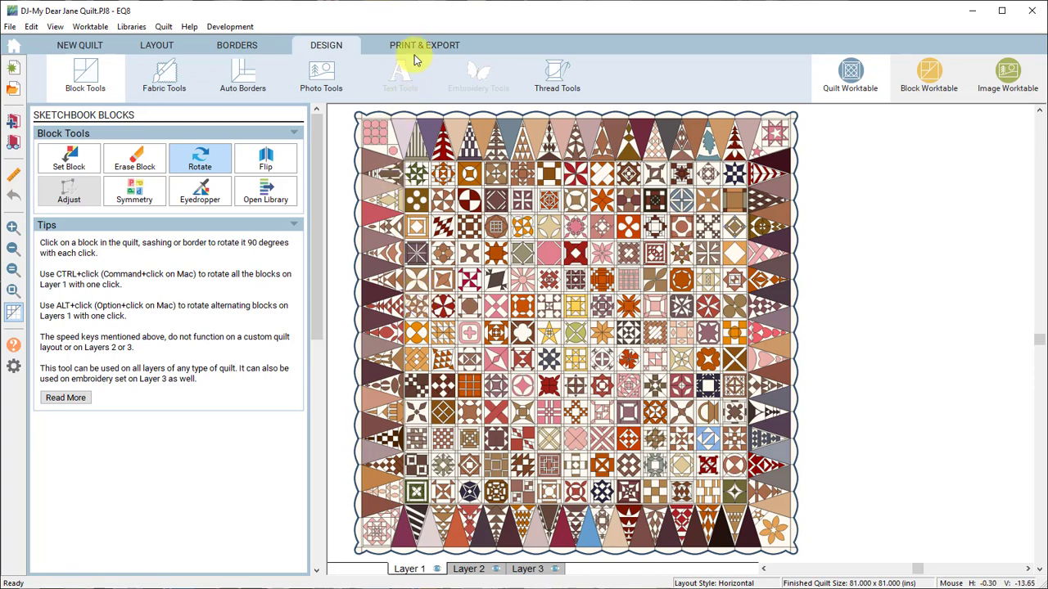
# Switch to Print & Export, fade the Layer 1 blocks, and make Layer 2 the active layer
pyautogui.click(424, 45)
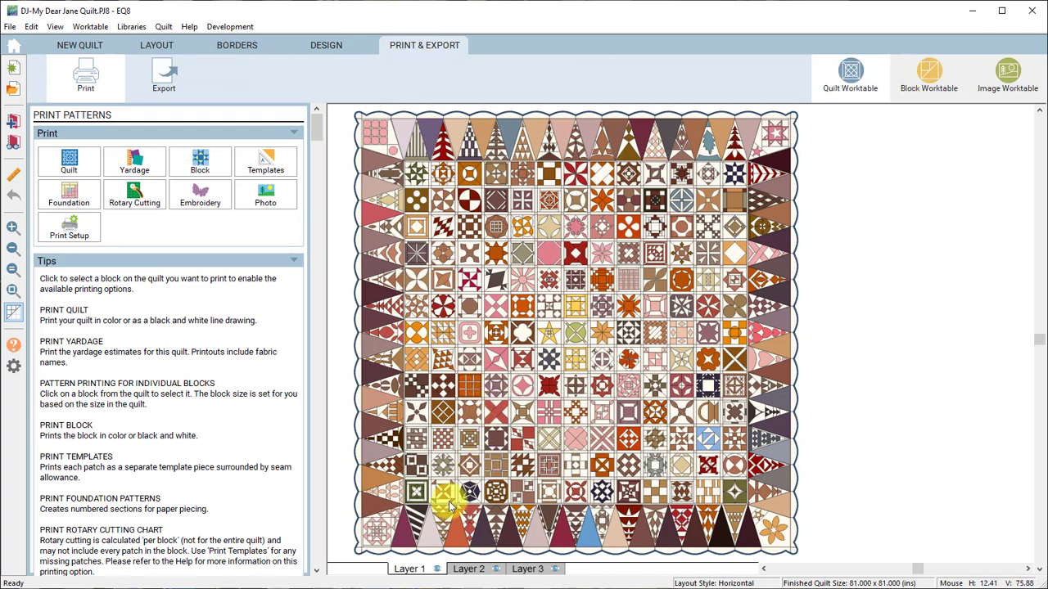
pyautogui.moveTo(431, 545)
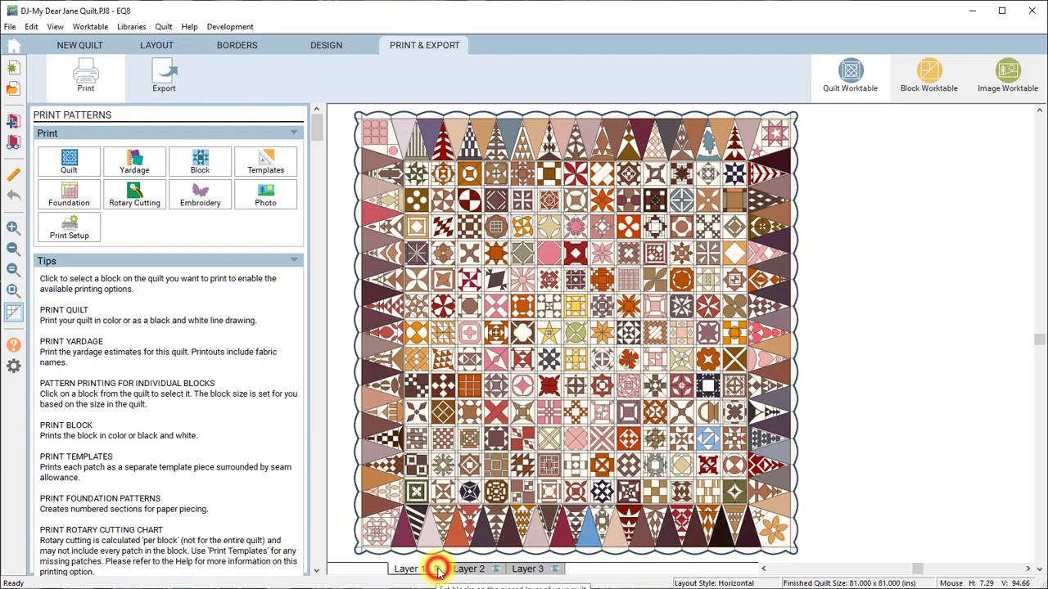
pyautogui.click(405, 569)
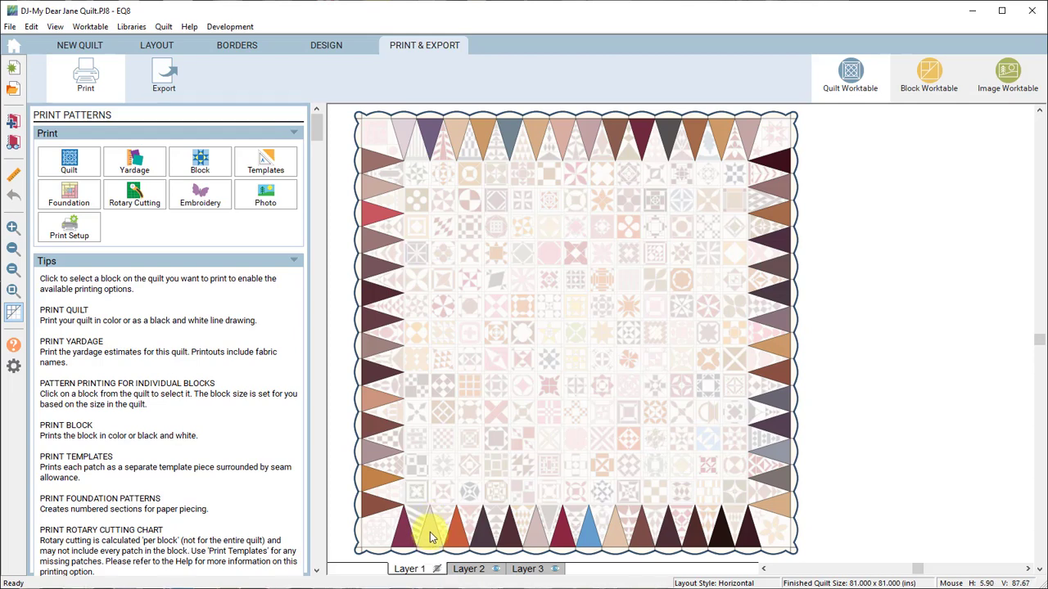
pyautogui.moveTo(487, 548)
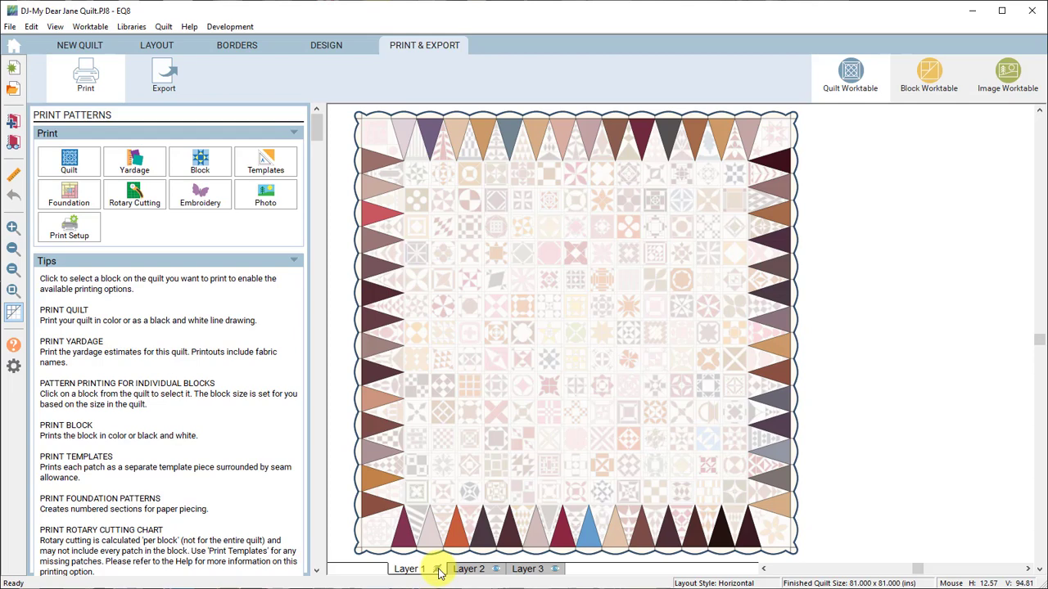
pyautogui.moveTo(469, 569)
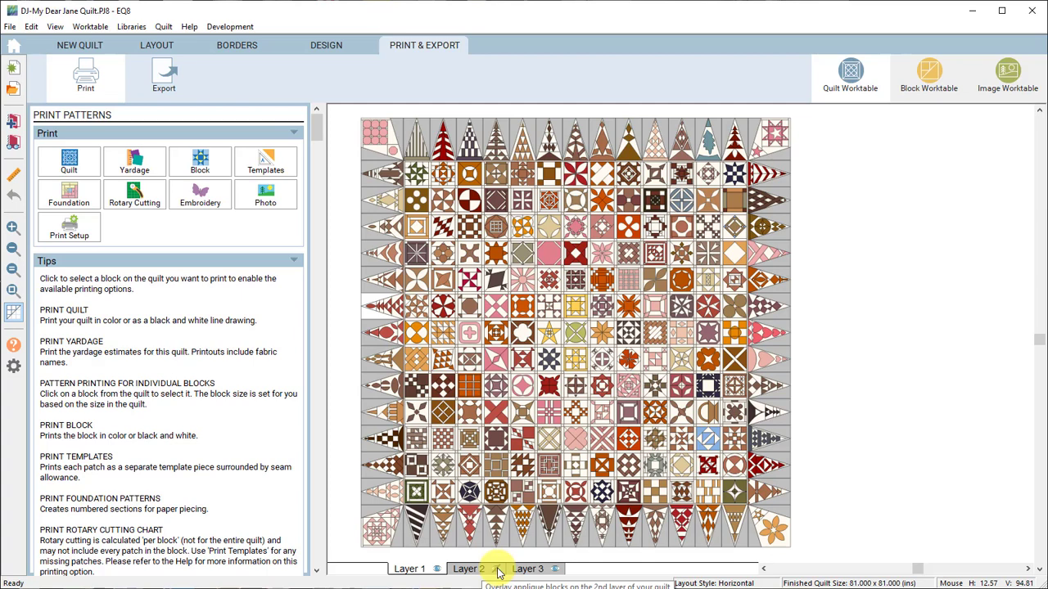
pyautogui.click(469, 569)
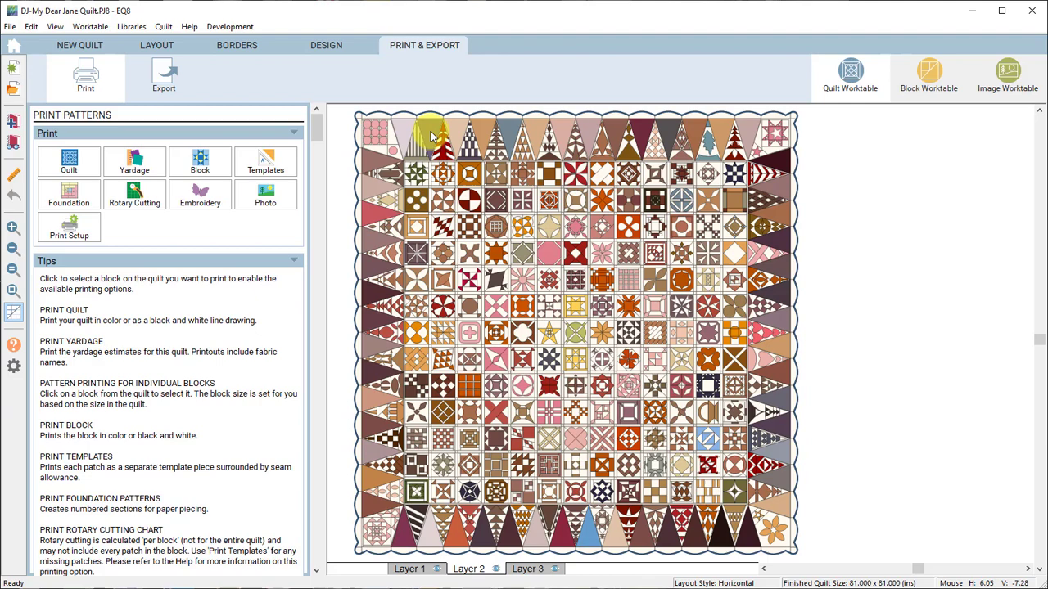
pyautogui.moveTo(430, 135)
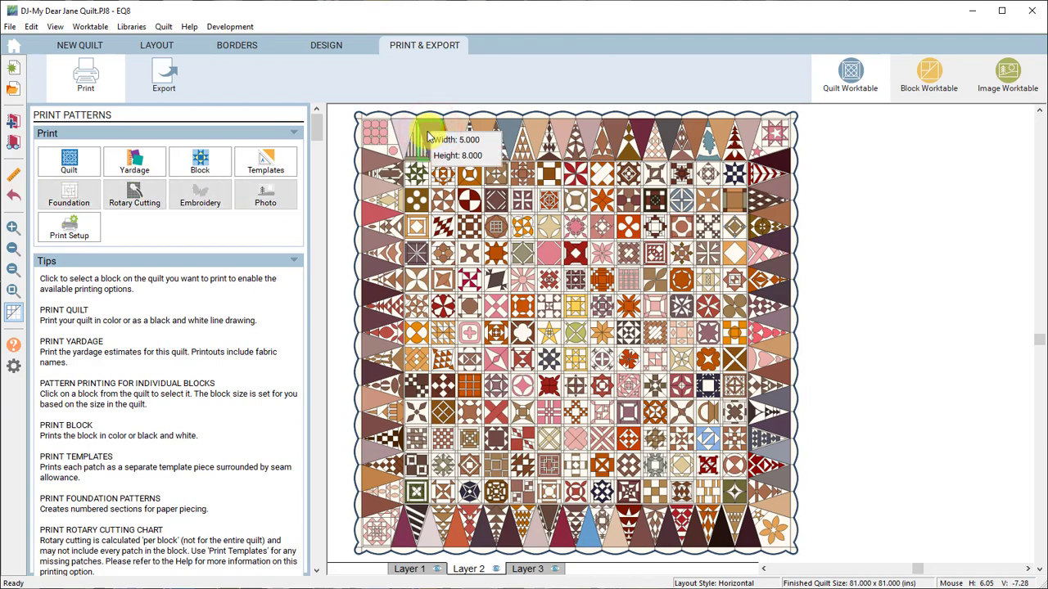
# Preview the plain triangle's templates with seam allowance and a small key block included
pyautogui.click(265, 161)
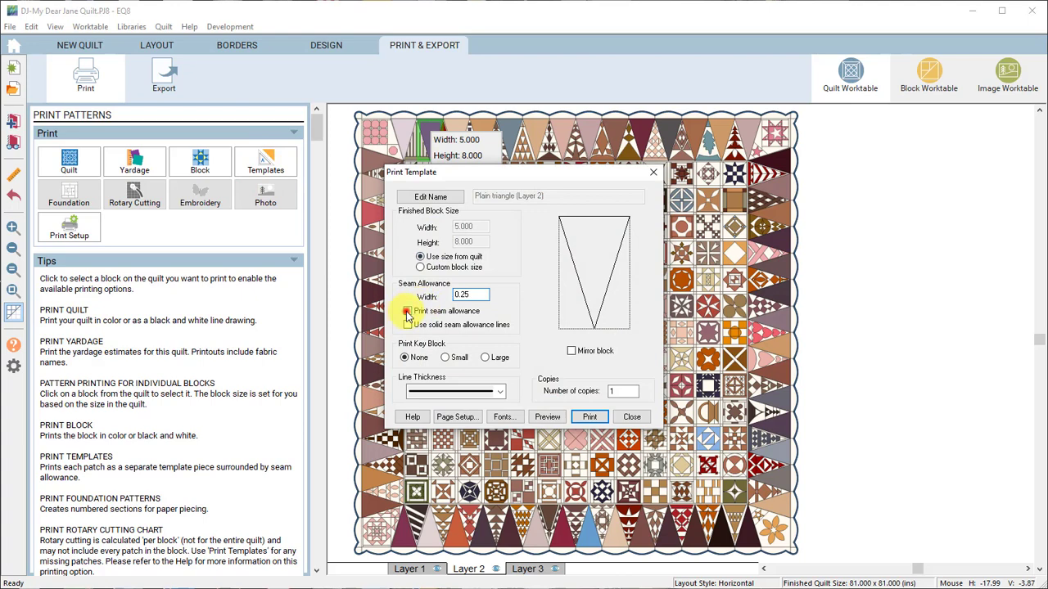
pyautogui.click(408, 310)
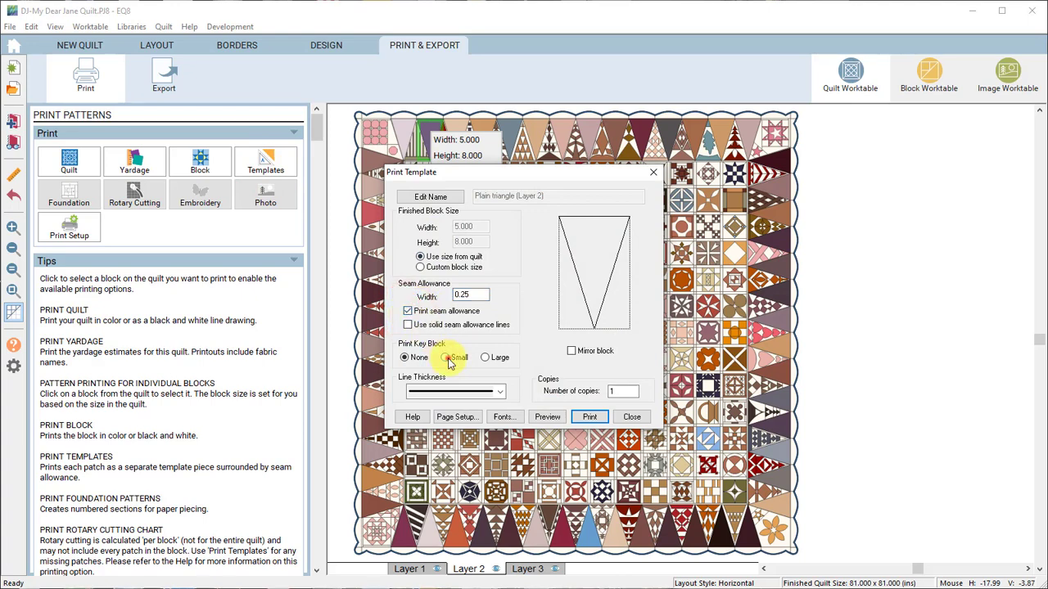
pyautogui.click(444, 357)
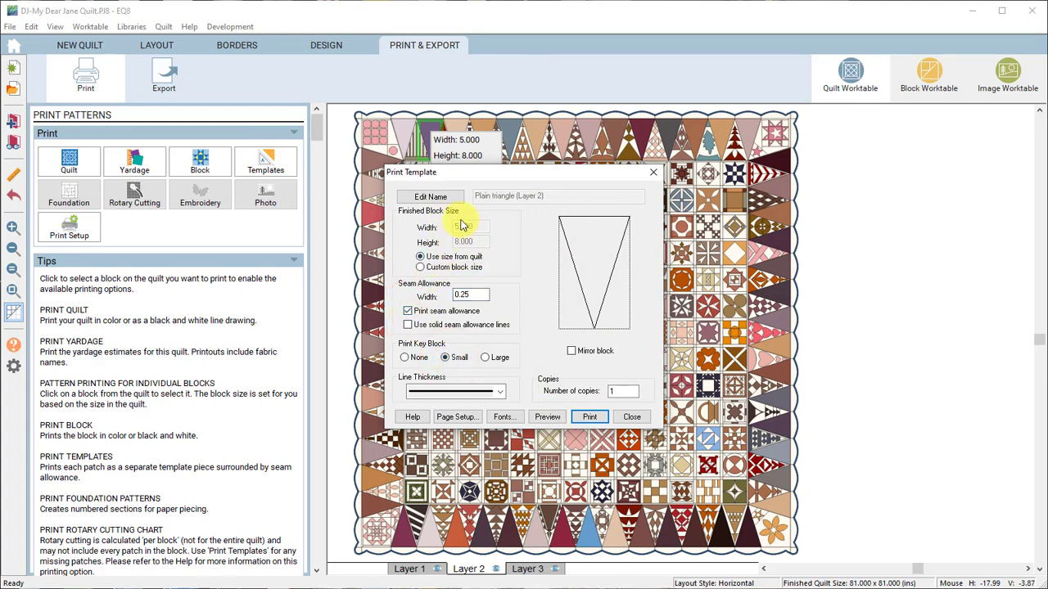
pyautogui.moveTo(524, 320)
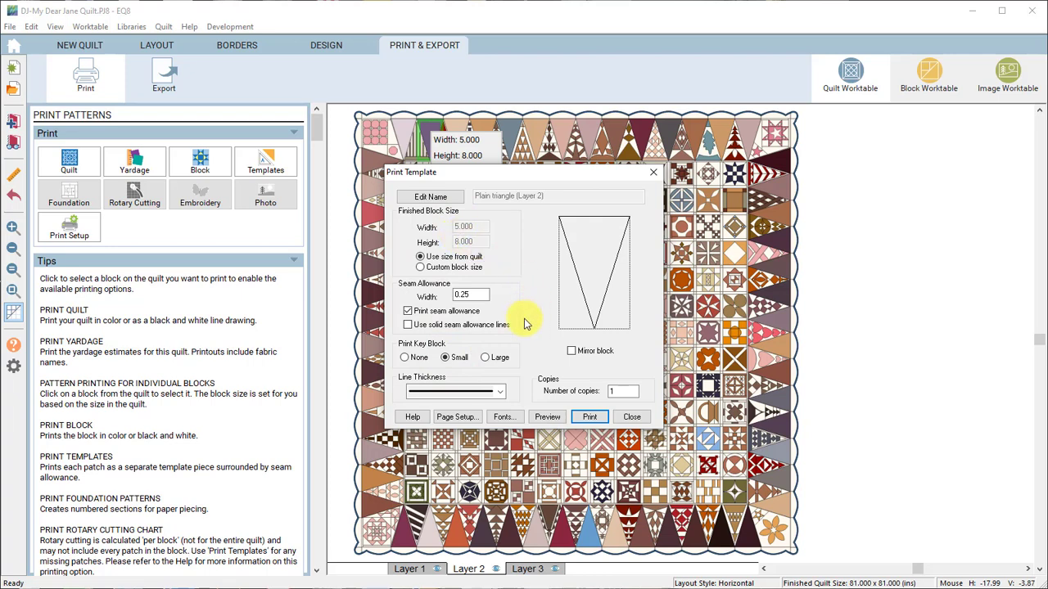
pyautogui.click(499, 392)
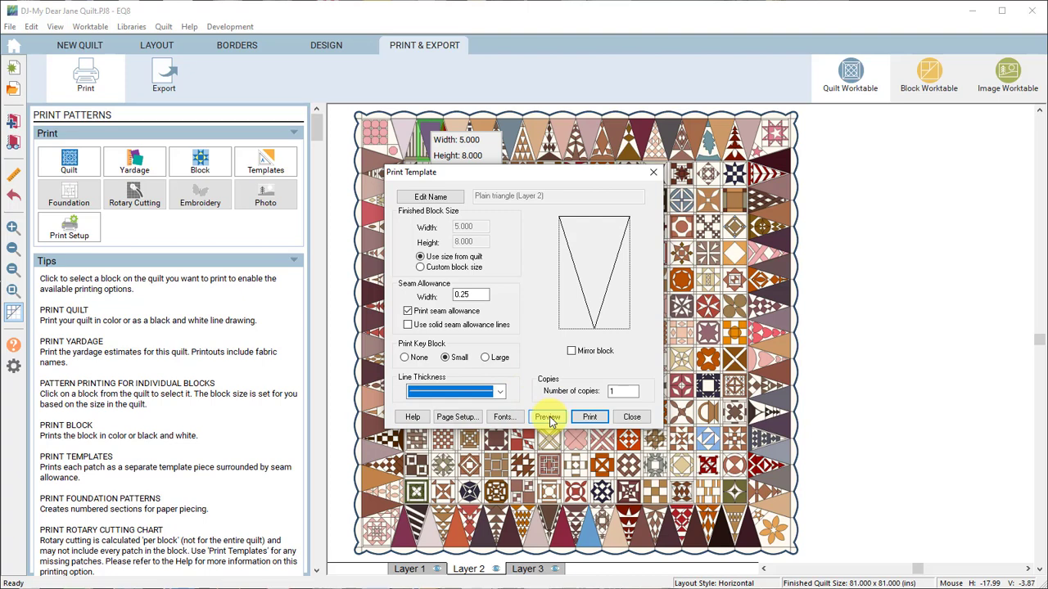
pyautogui.click(547, 417)
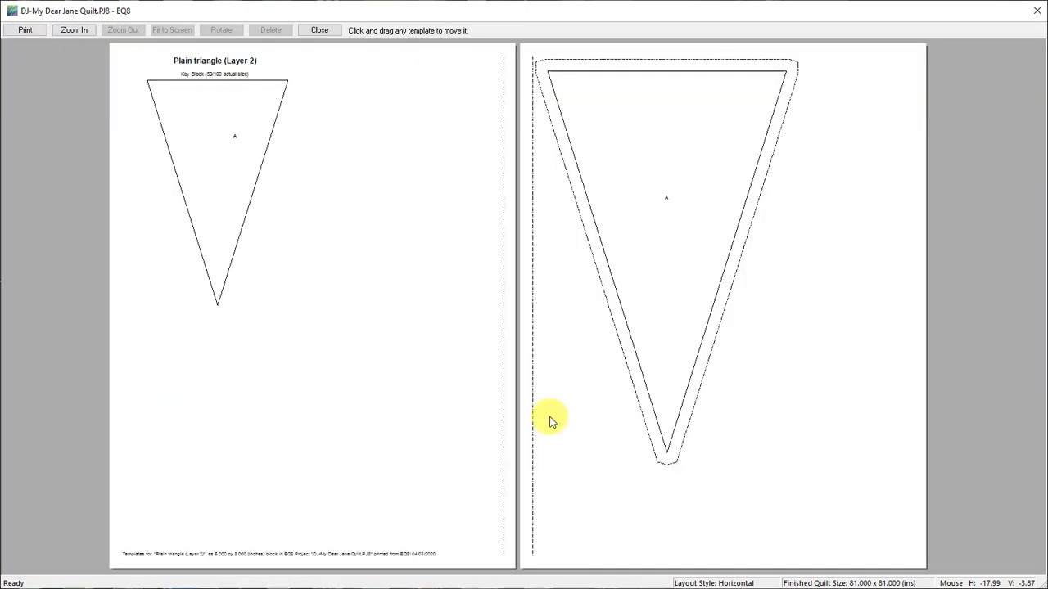
pyautogui.moveTo(700, 225)
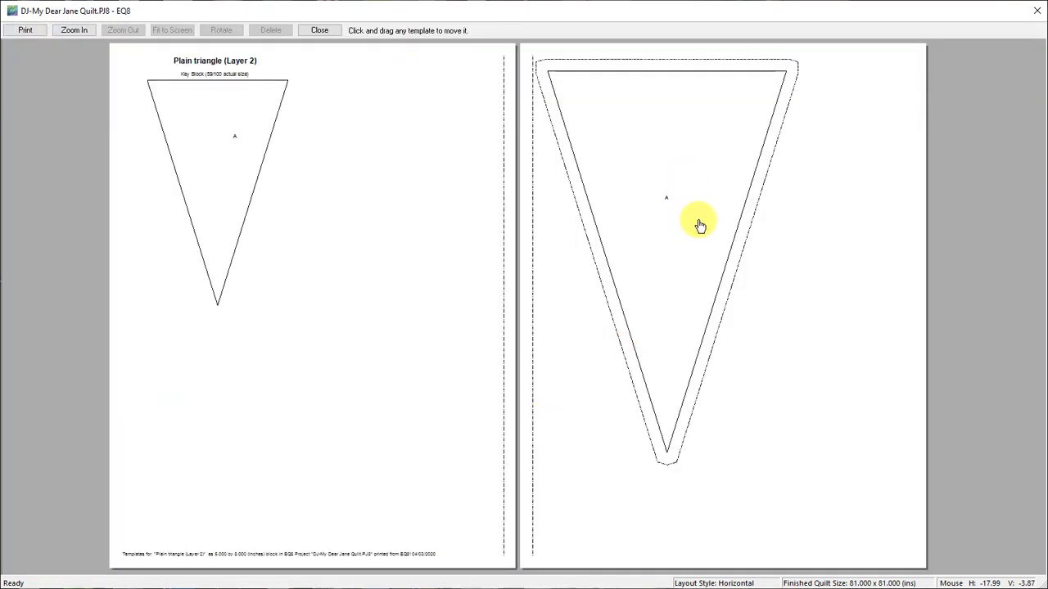
pyautogui.moveTo(637, 186)
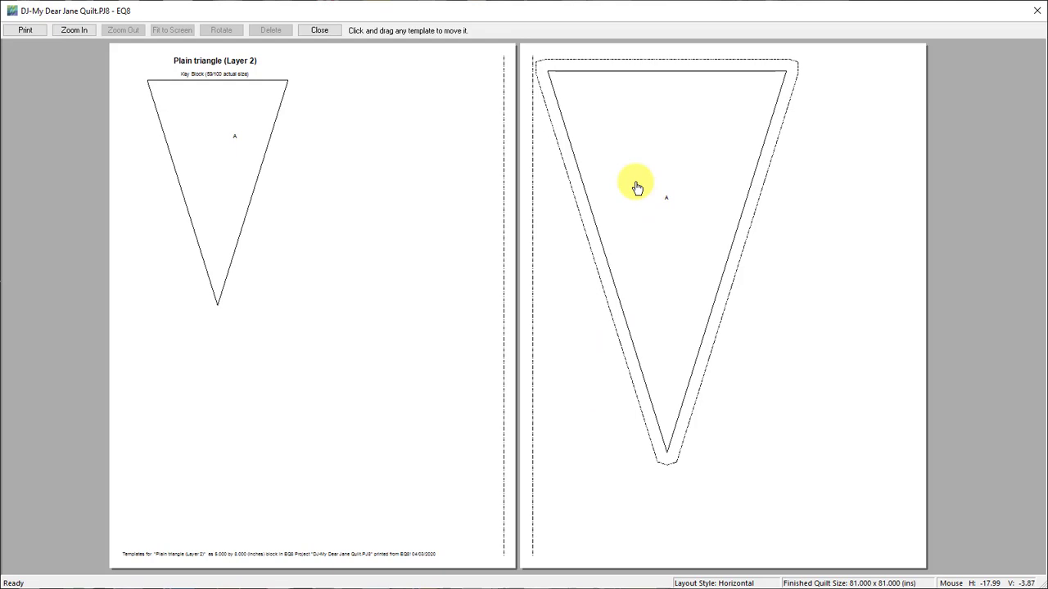
# Move the triangle template onto page one, rotate it, then close the preview
pyautogui.click(638, 184)
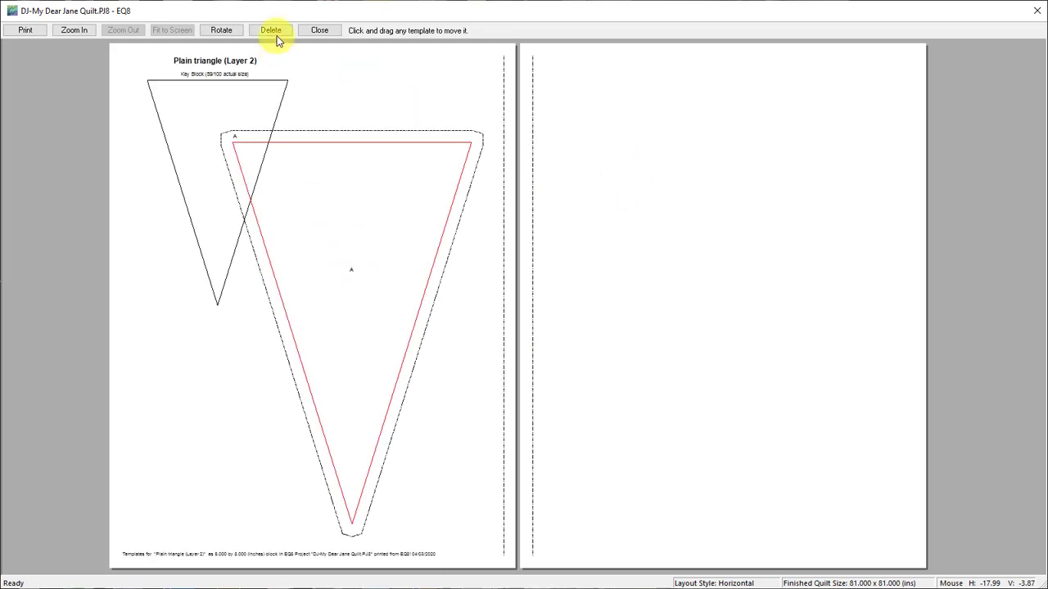
pyautogui.click(221, 30)
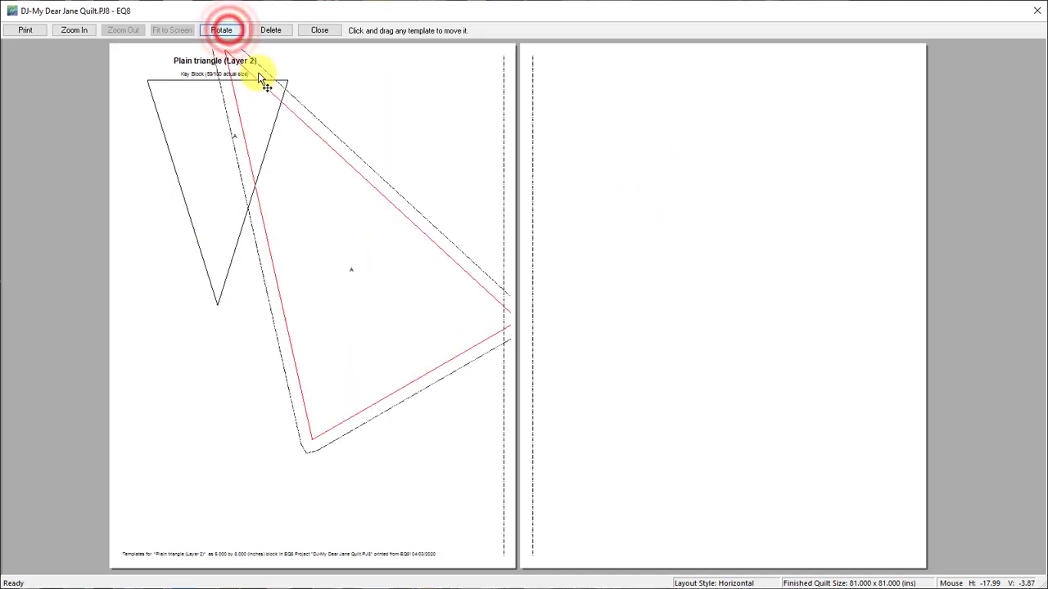
pyautogui.click(221, 30)
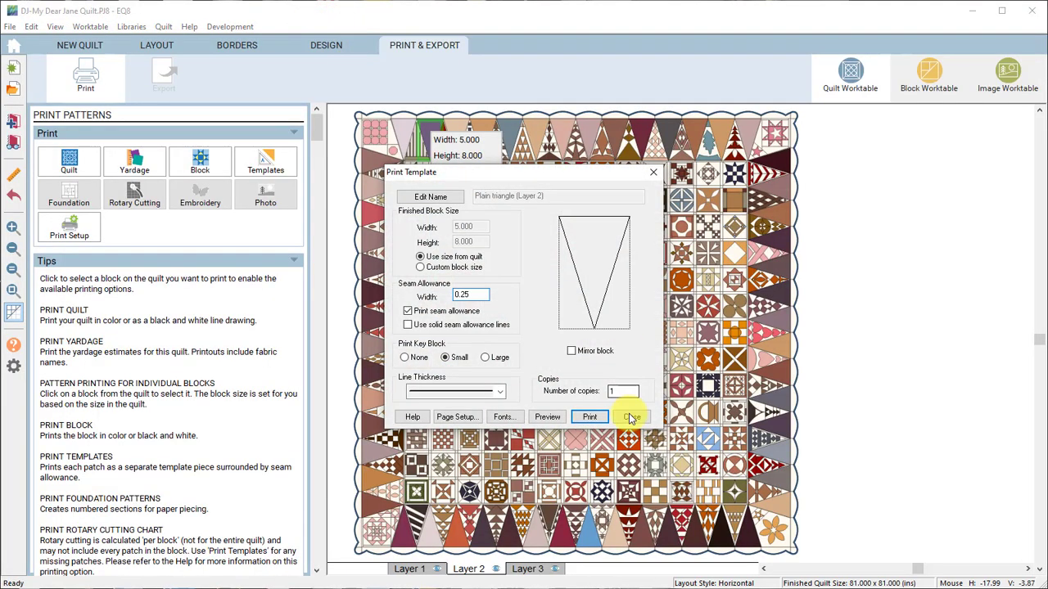
# Close the plain triangle's Print Template settings
pyautogui.click(630, 417)
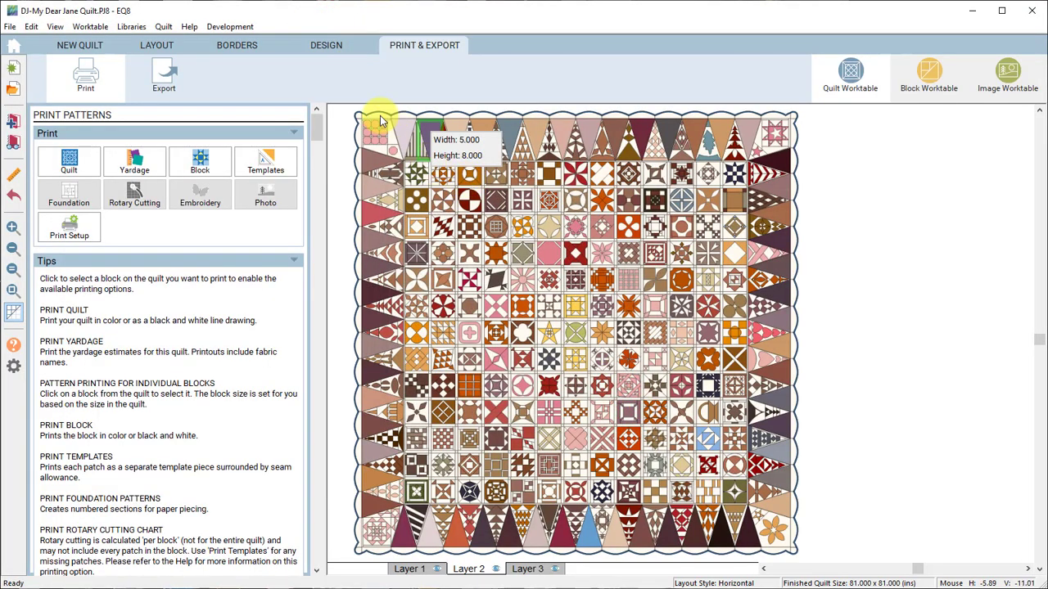
pyautogui.moveTo(339, 85)
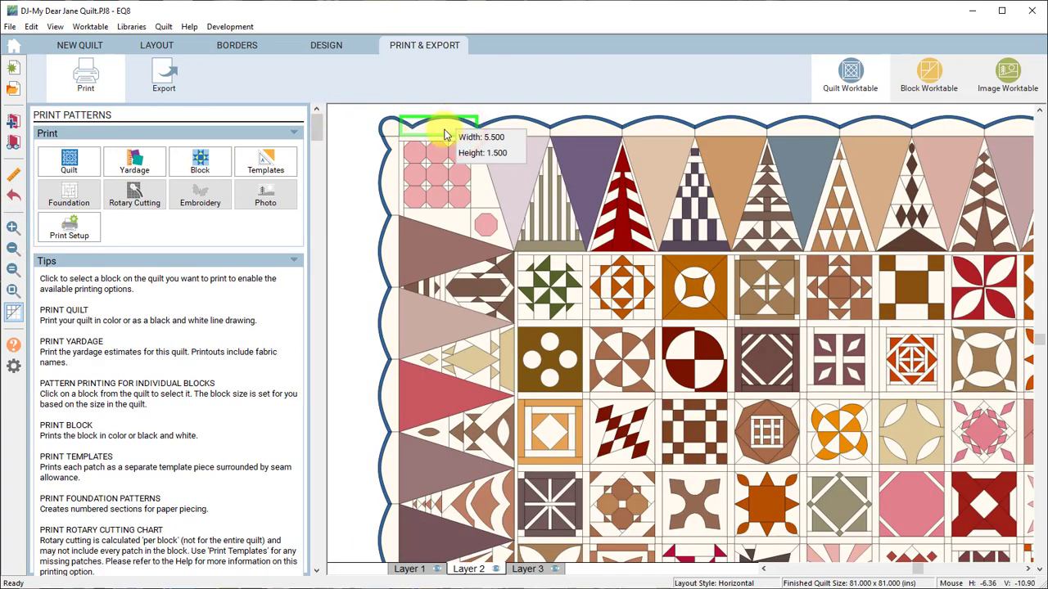
pyautogui.moveTo(516, 133)
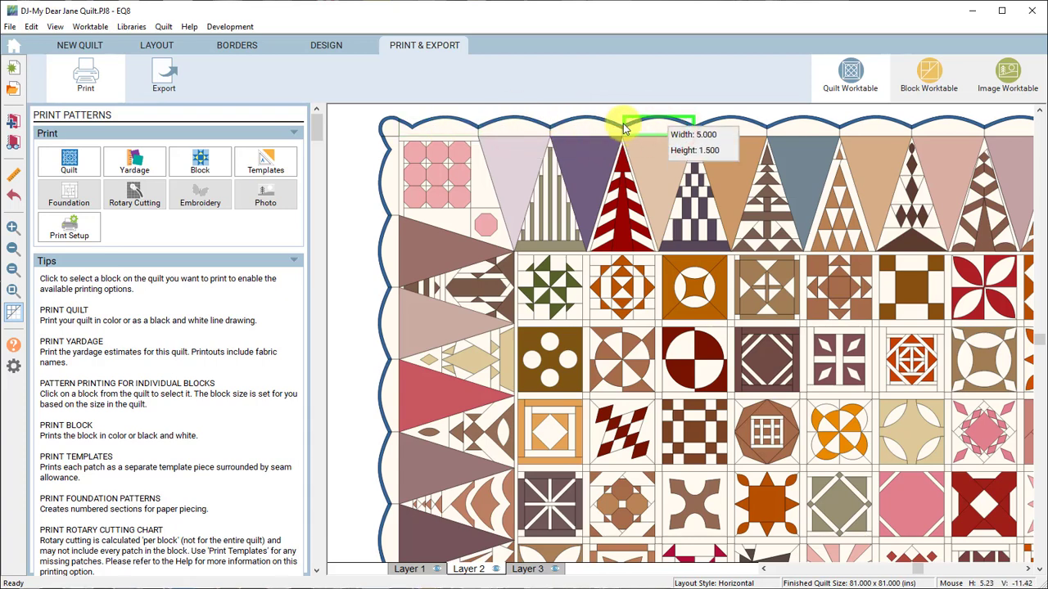
pyautogui.moveTo(527, 125)
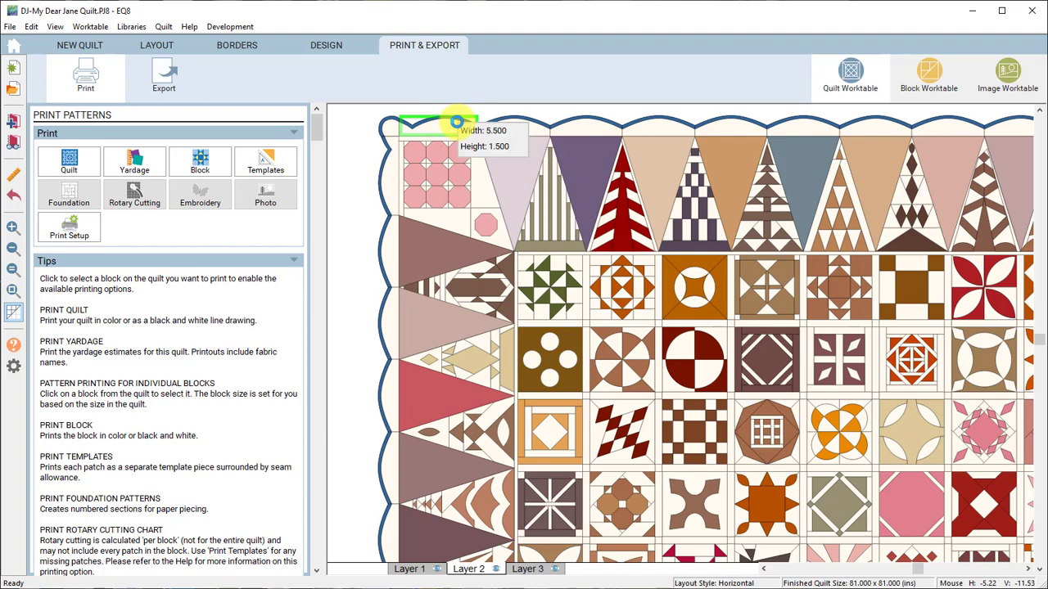
# Preview the Corner Scallop with Binding templates and close the preview
pyautogui.click(265, 161)
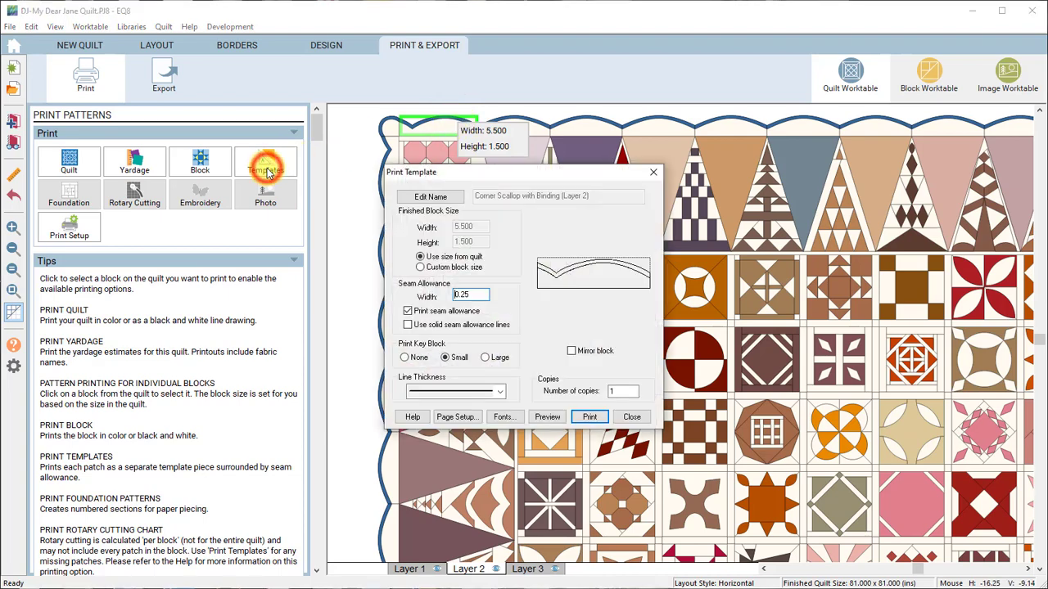
pyautogui.moveTo(520, 393)
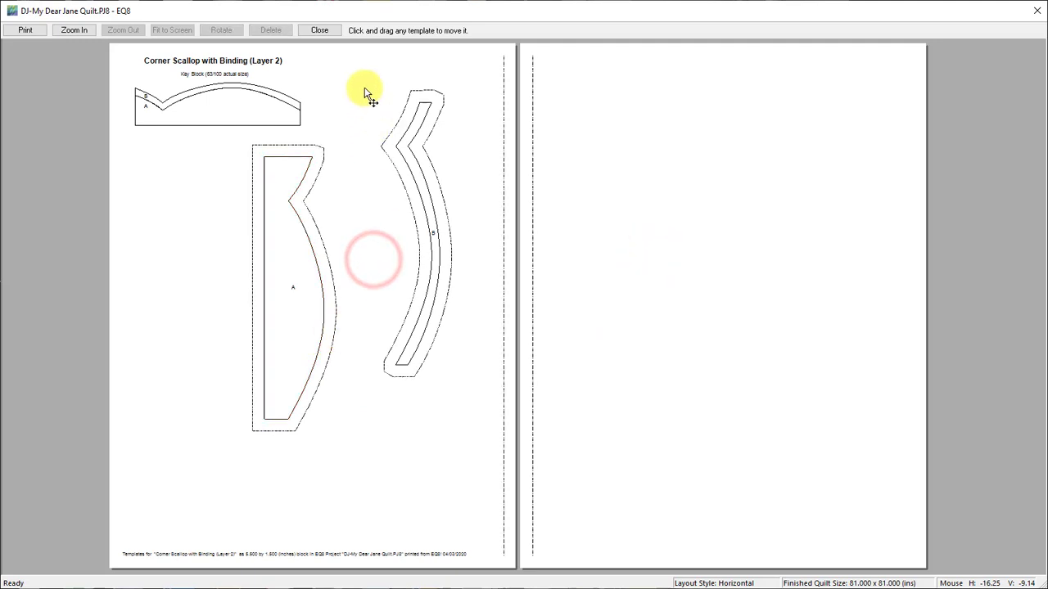
pyautogui.click(319, 31)
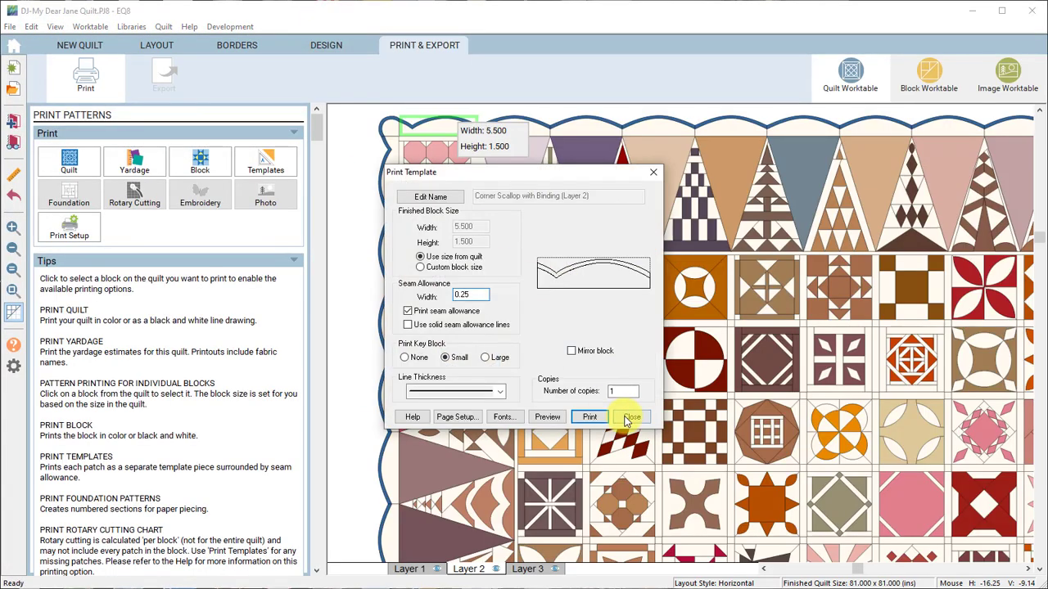
# Switch the corner scallop to Print Block, preview its outline-drawing printout, and close the preview
pyautogui.click(200, 160)
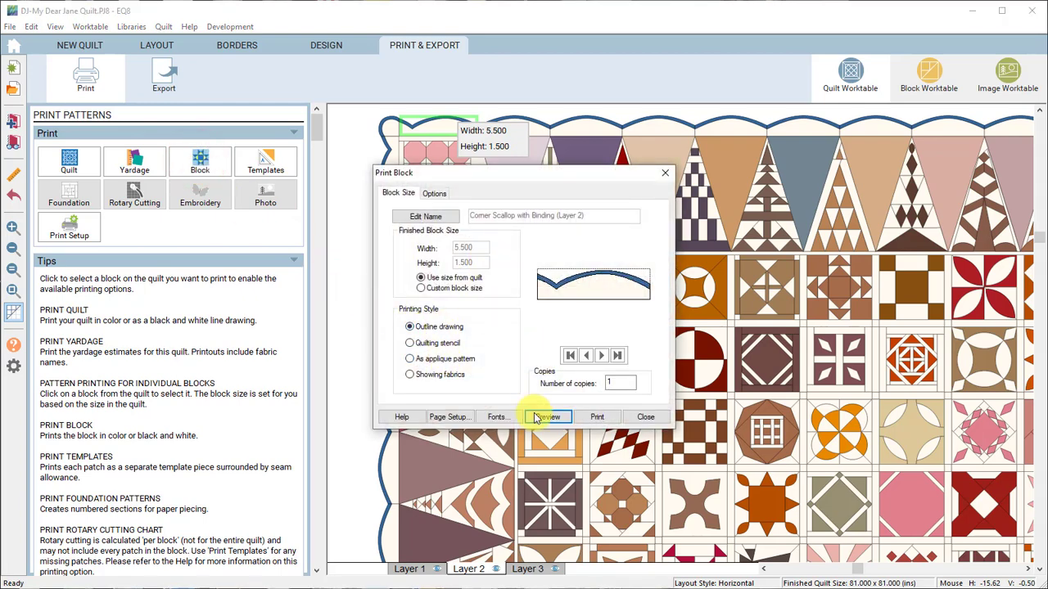
pyautogui.click(546, 417)
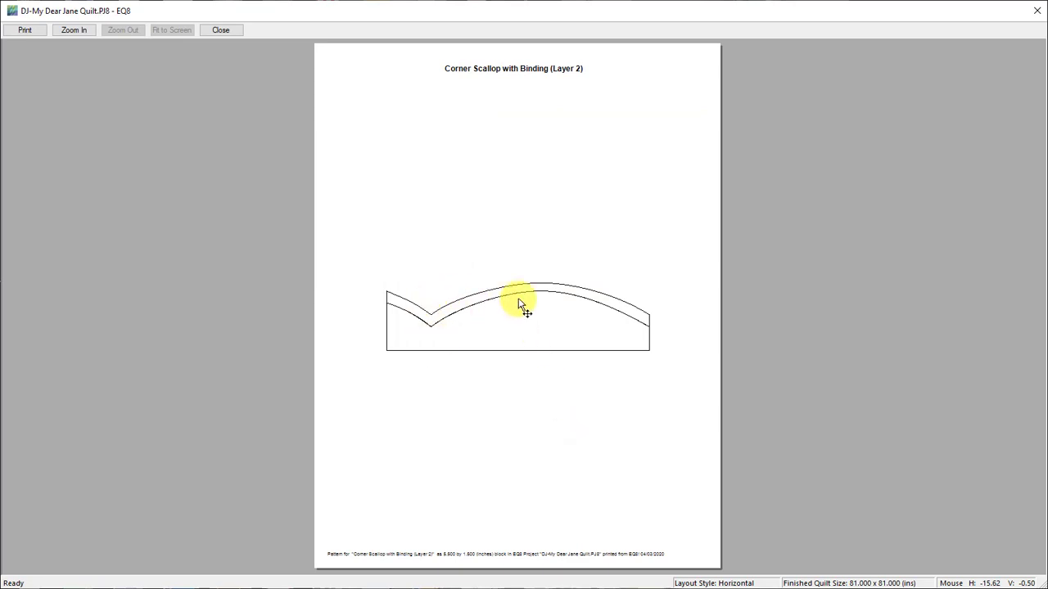
pyautogui.moveTo(233, 49)
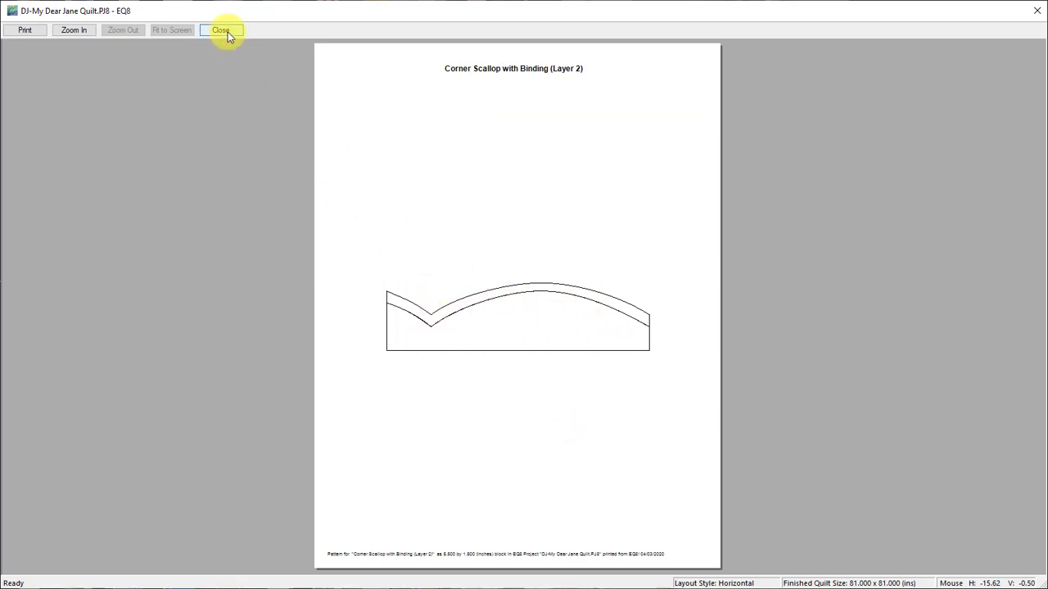
pyautogui.click(221, 30)
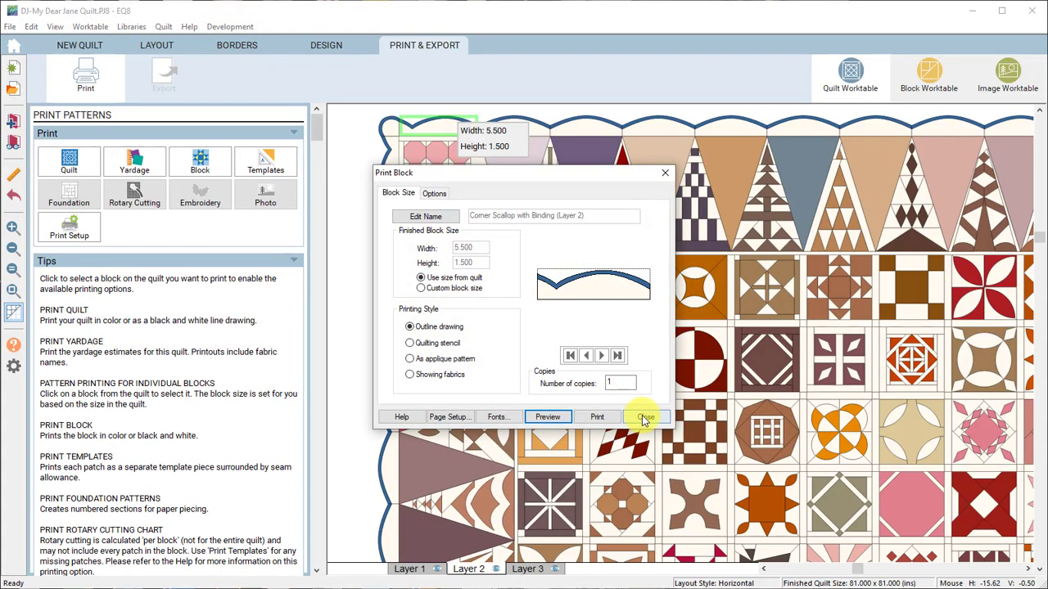
# Close Print Block and preview the Side Scallop with Binding templates (pieces A and B)
pyautogui.click(645, 418)
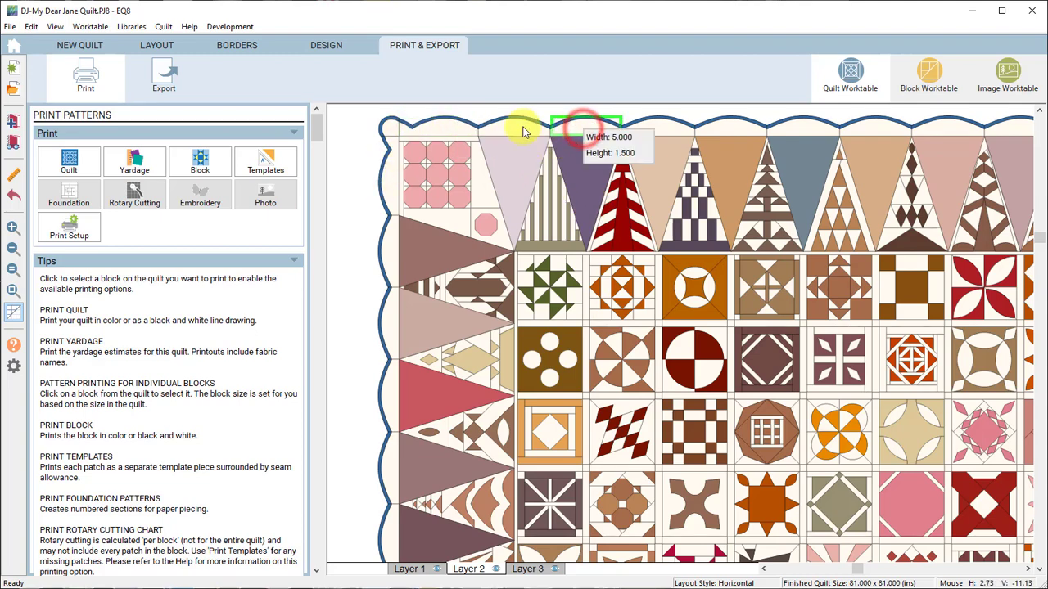
pyautogui.click(586, 122)
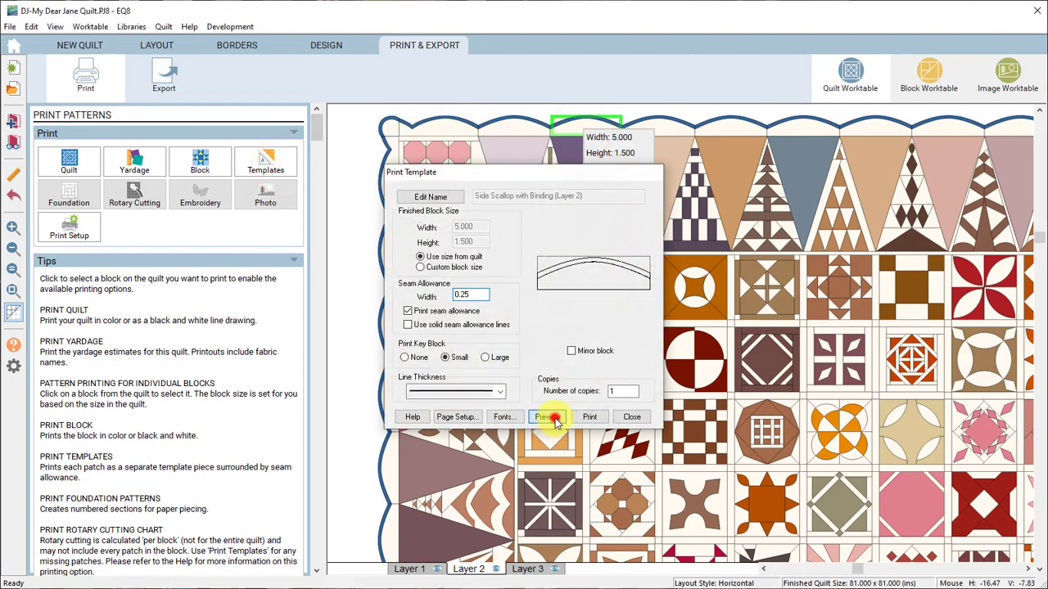
pyautogui.click(545, 416)
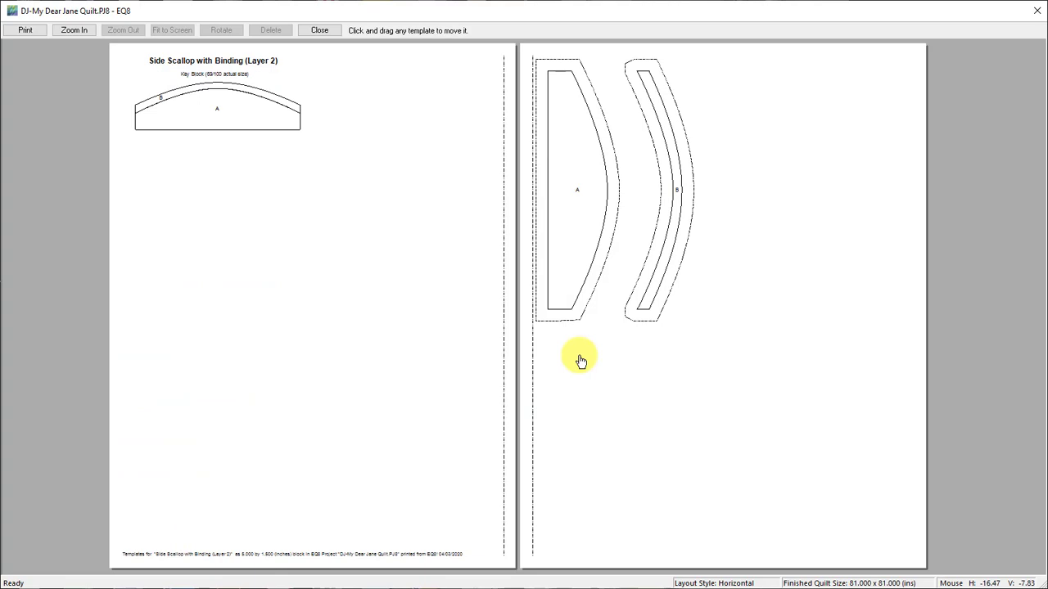